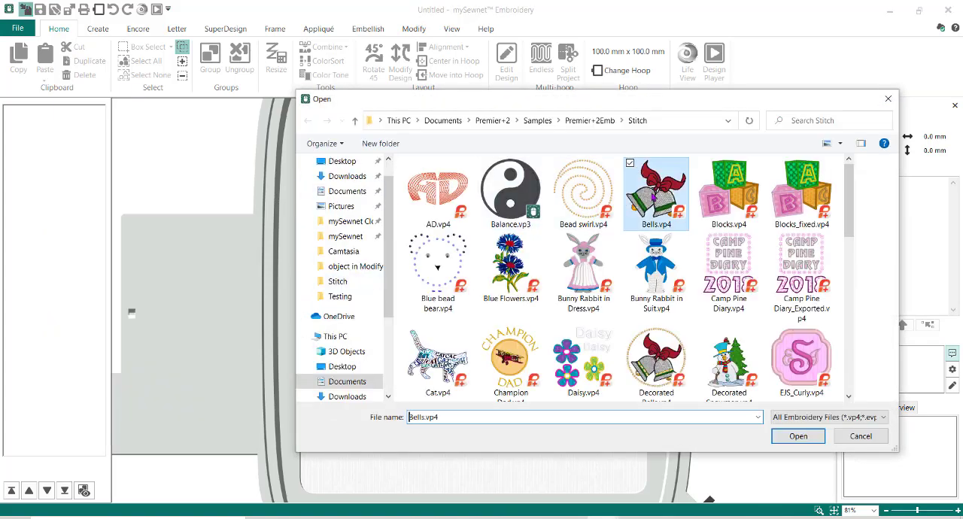
Load the Bells.vp4 design from the Stitch samples folder into the hoop.
left_click(798, 436)
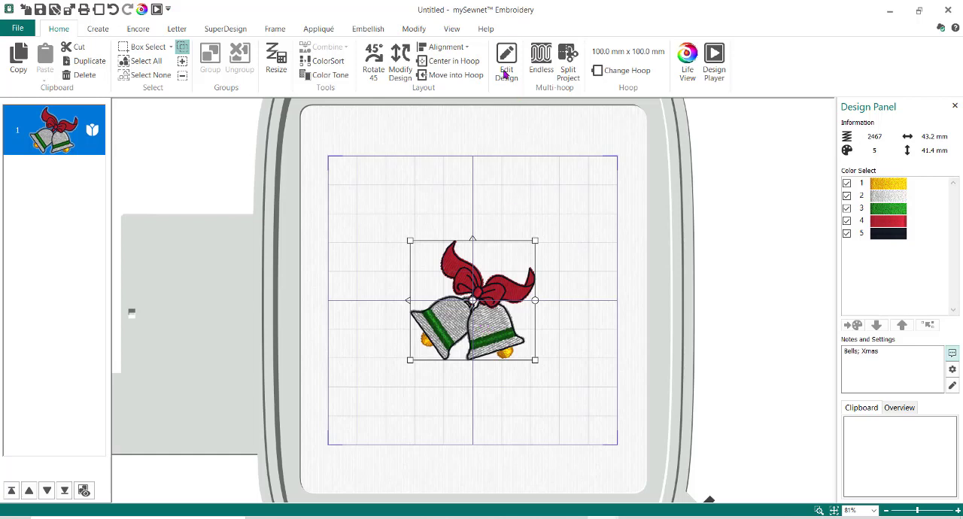
mouse_move(506, 60)
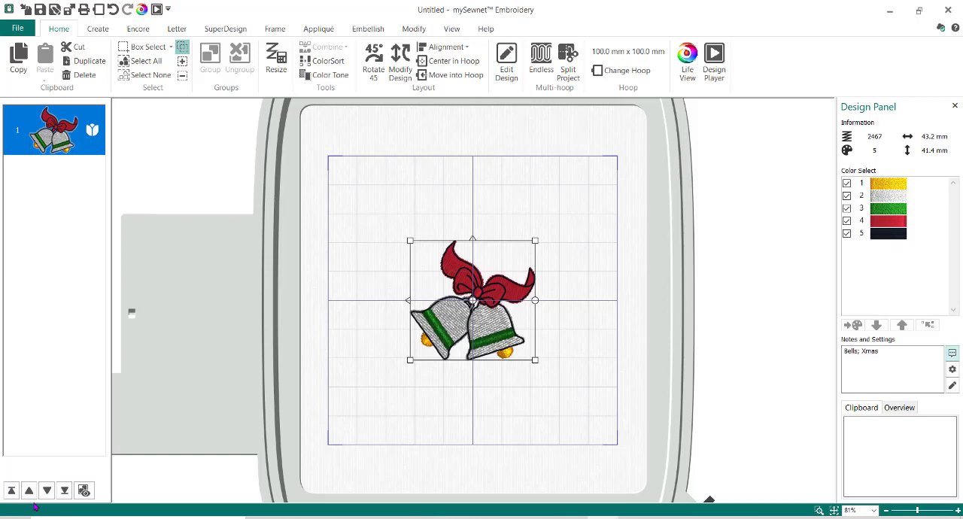
mouse_move(184, 505)
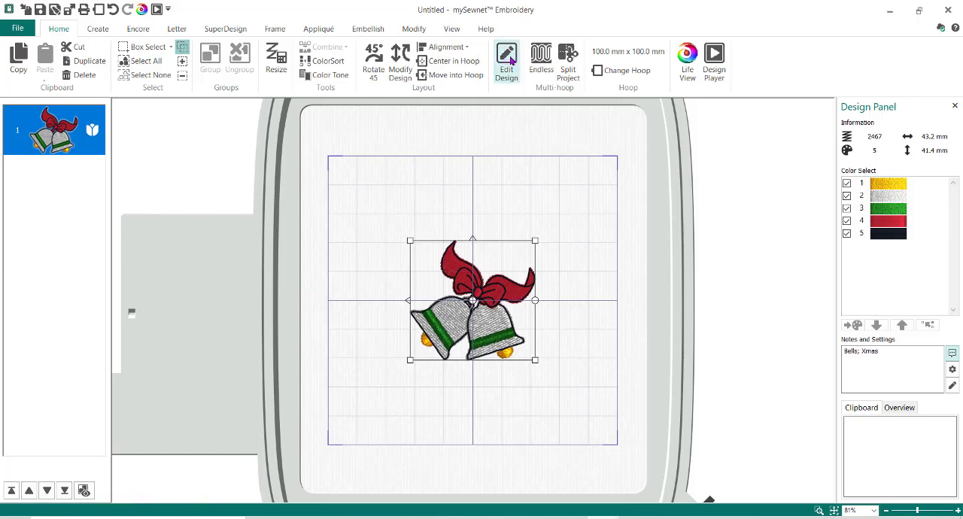
Send the Bells design to mySewnet Stitch Editor via Edit Design.
left_click(506, 62)
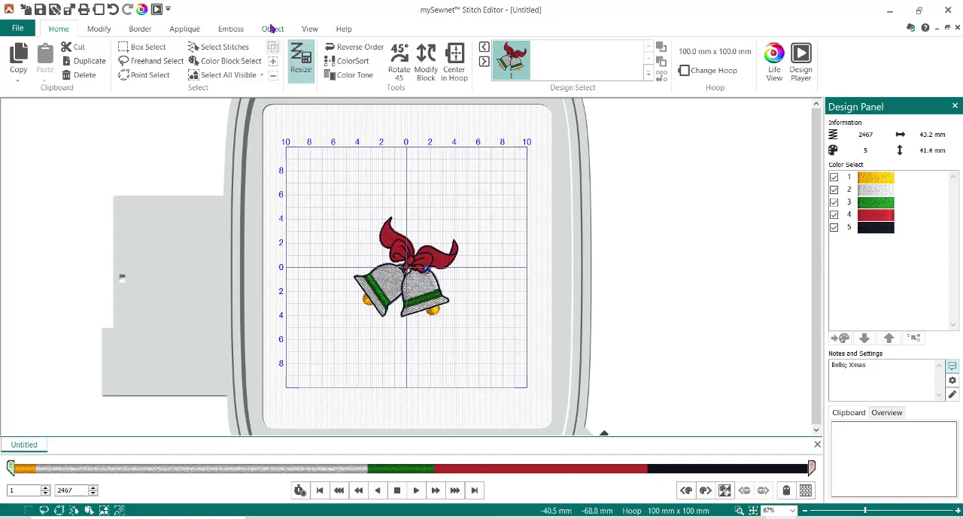
Switch to the Object tools to reach the right bell's pattern fill settings.
left_click(271, 29)
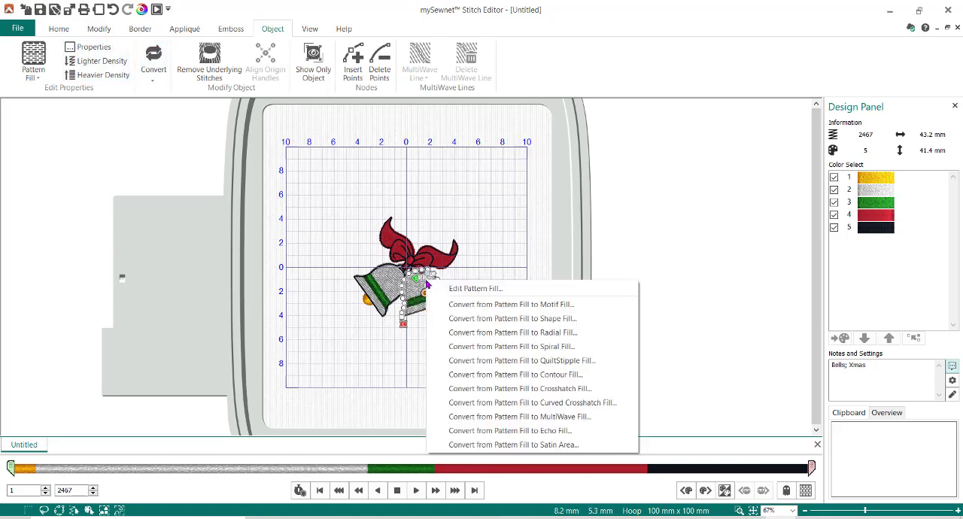
mouse_move(484, 293)
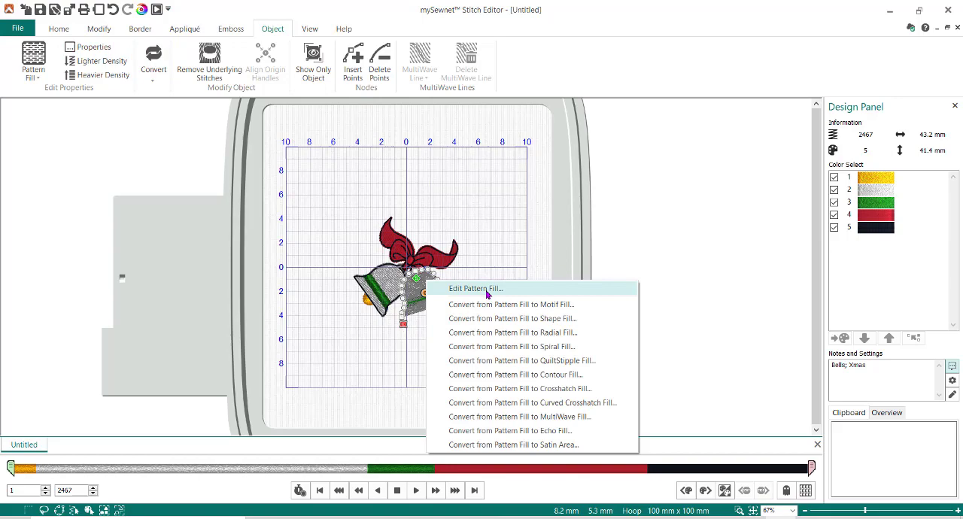
mouse_move(506, 417)
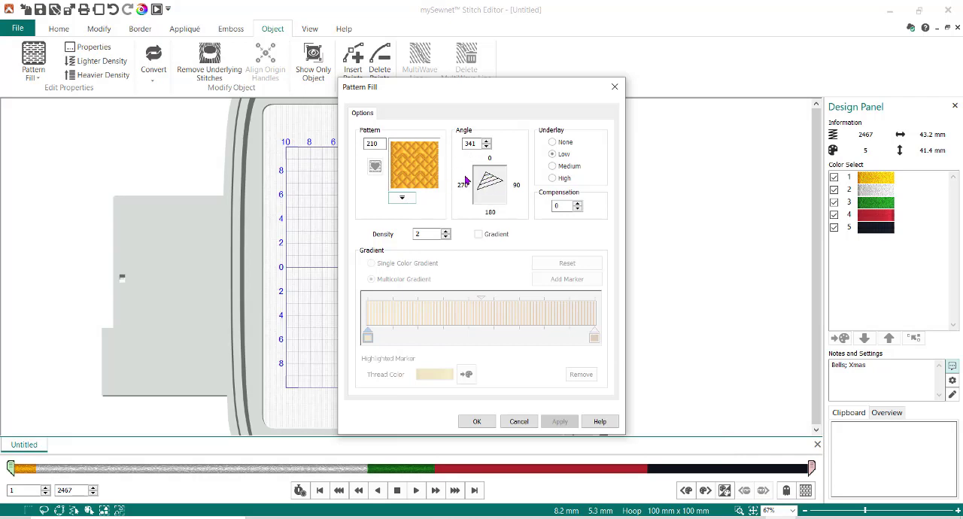
mouse_move(534, 165)
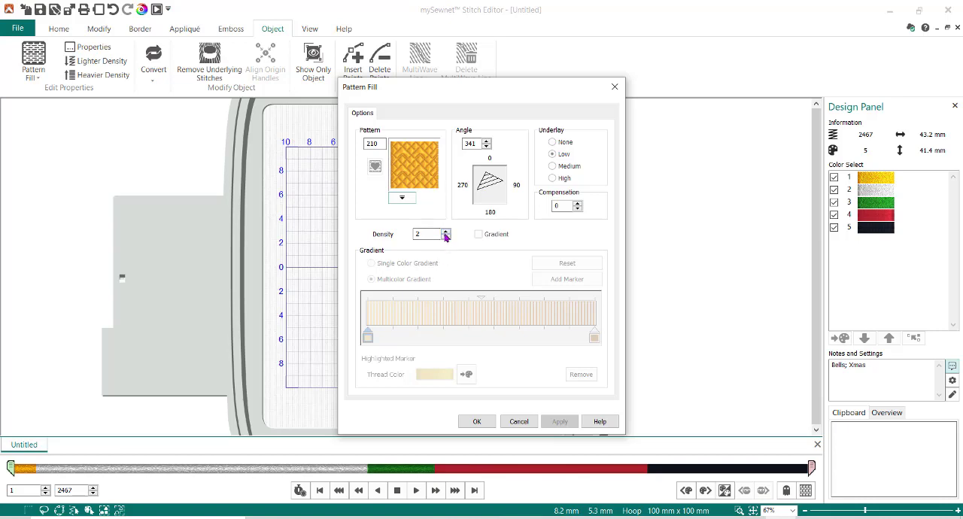
Lower the right bell's pattern fill density from 3 to 2, reducing it to 2436 stitches.
left_click(446, 232)
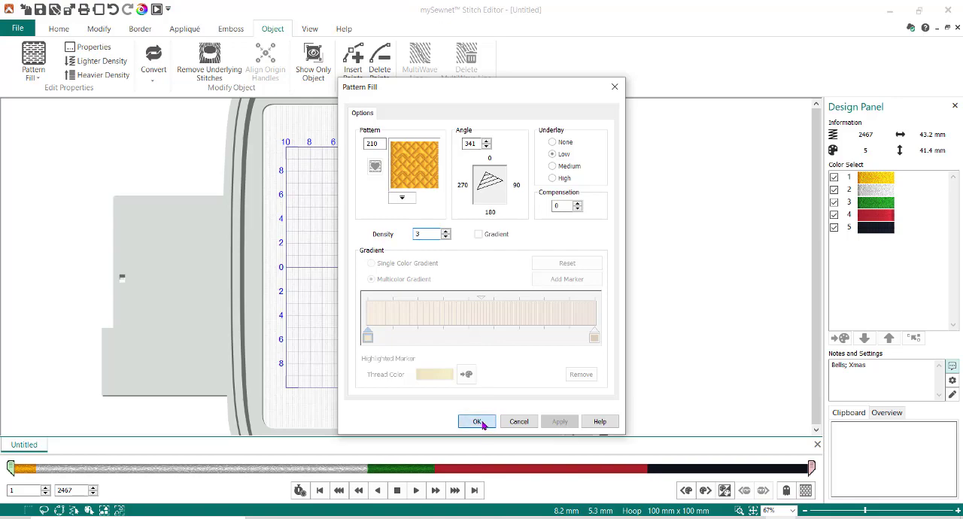
left_click(476, 422)
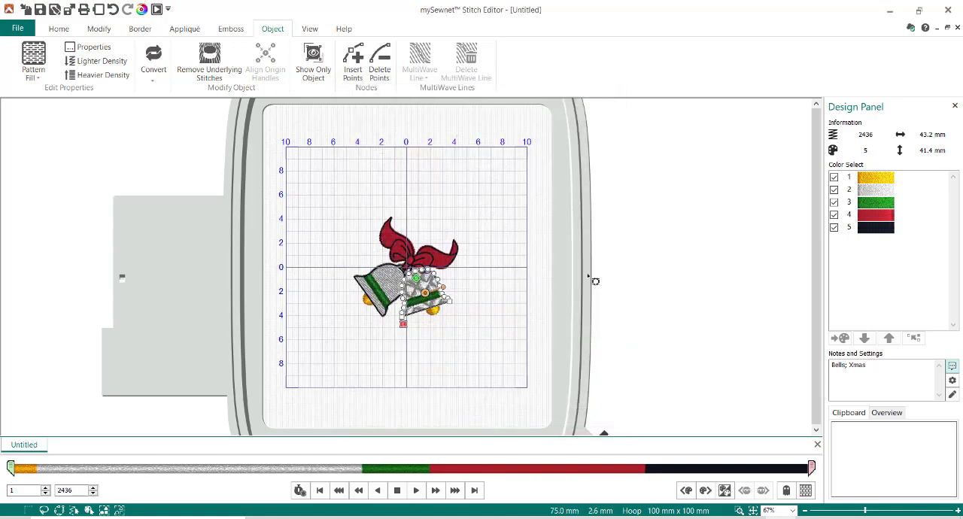
Deselect the edited bell fill so the whole lighter design shows at 2436 stitches.
right_click(407, 283)
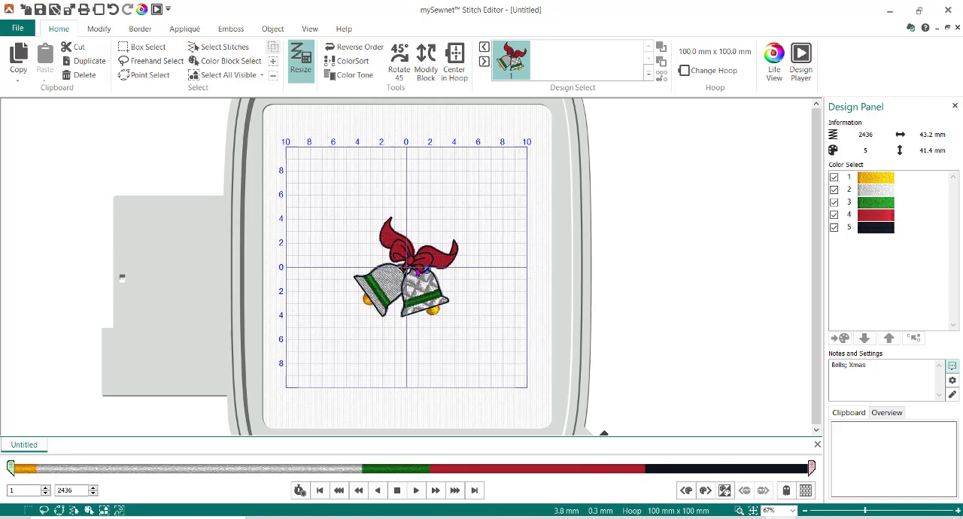
mouse_move(424, 294)
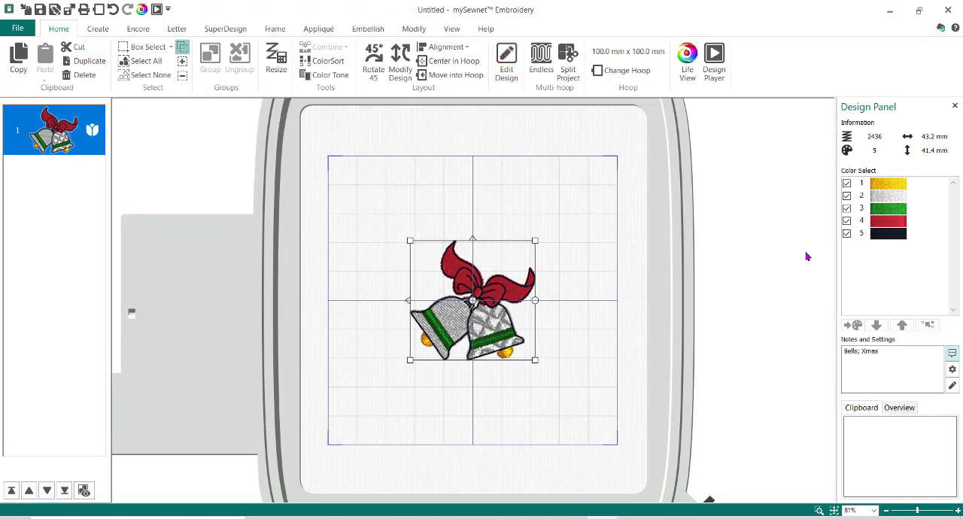
mouse_move(560, 322)
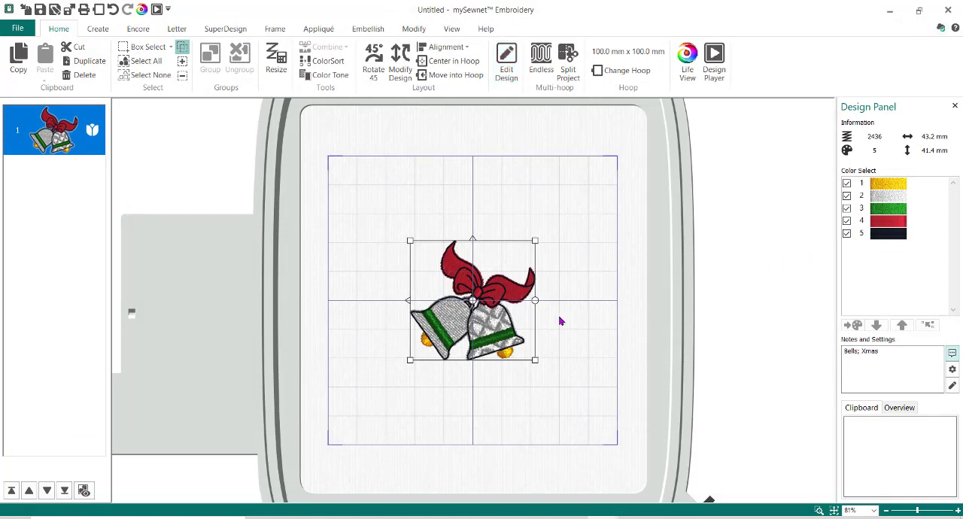
mouse_move(562, 316)
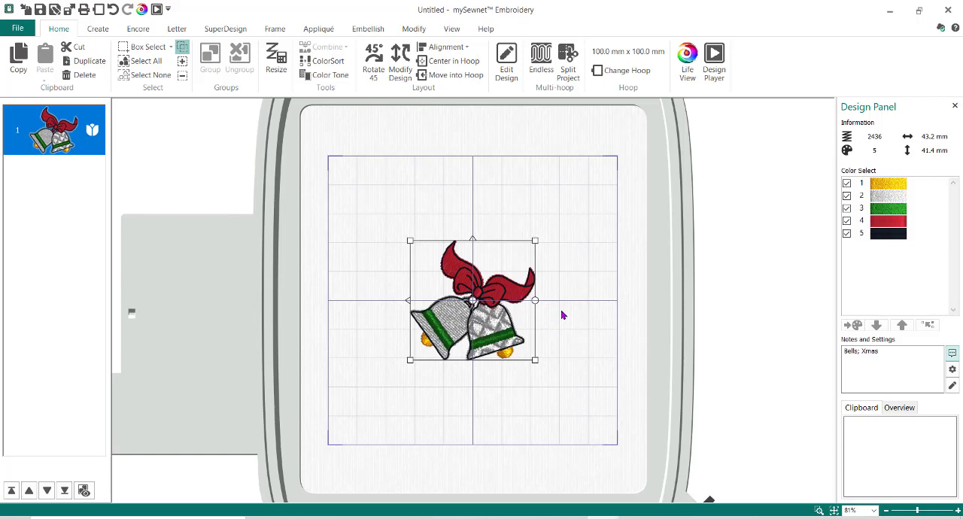
mouse_move(744, 151)
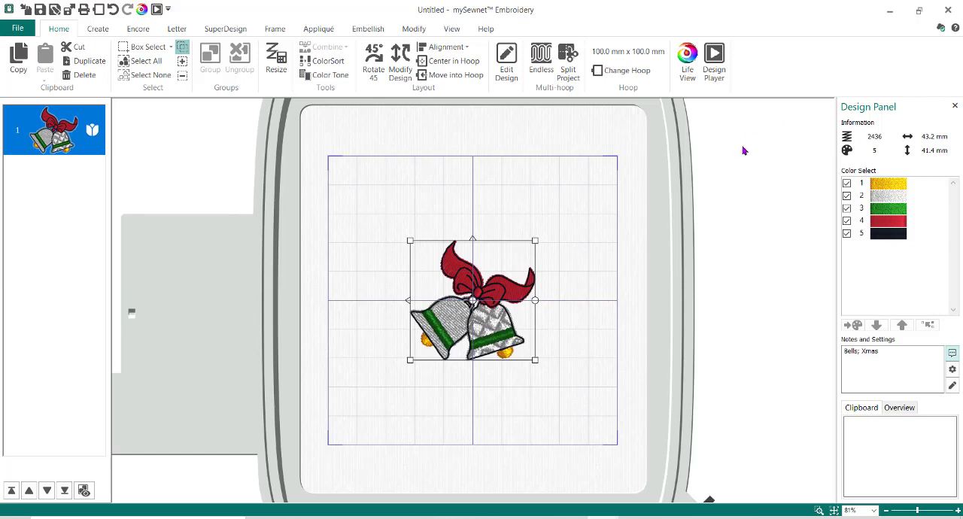